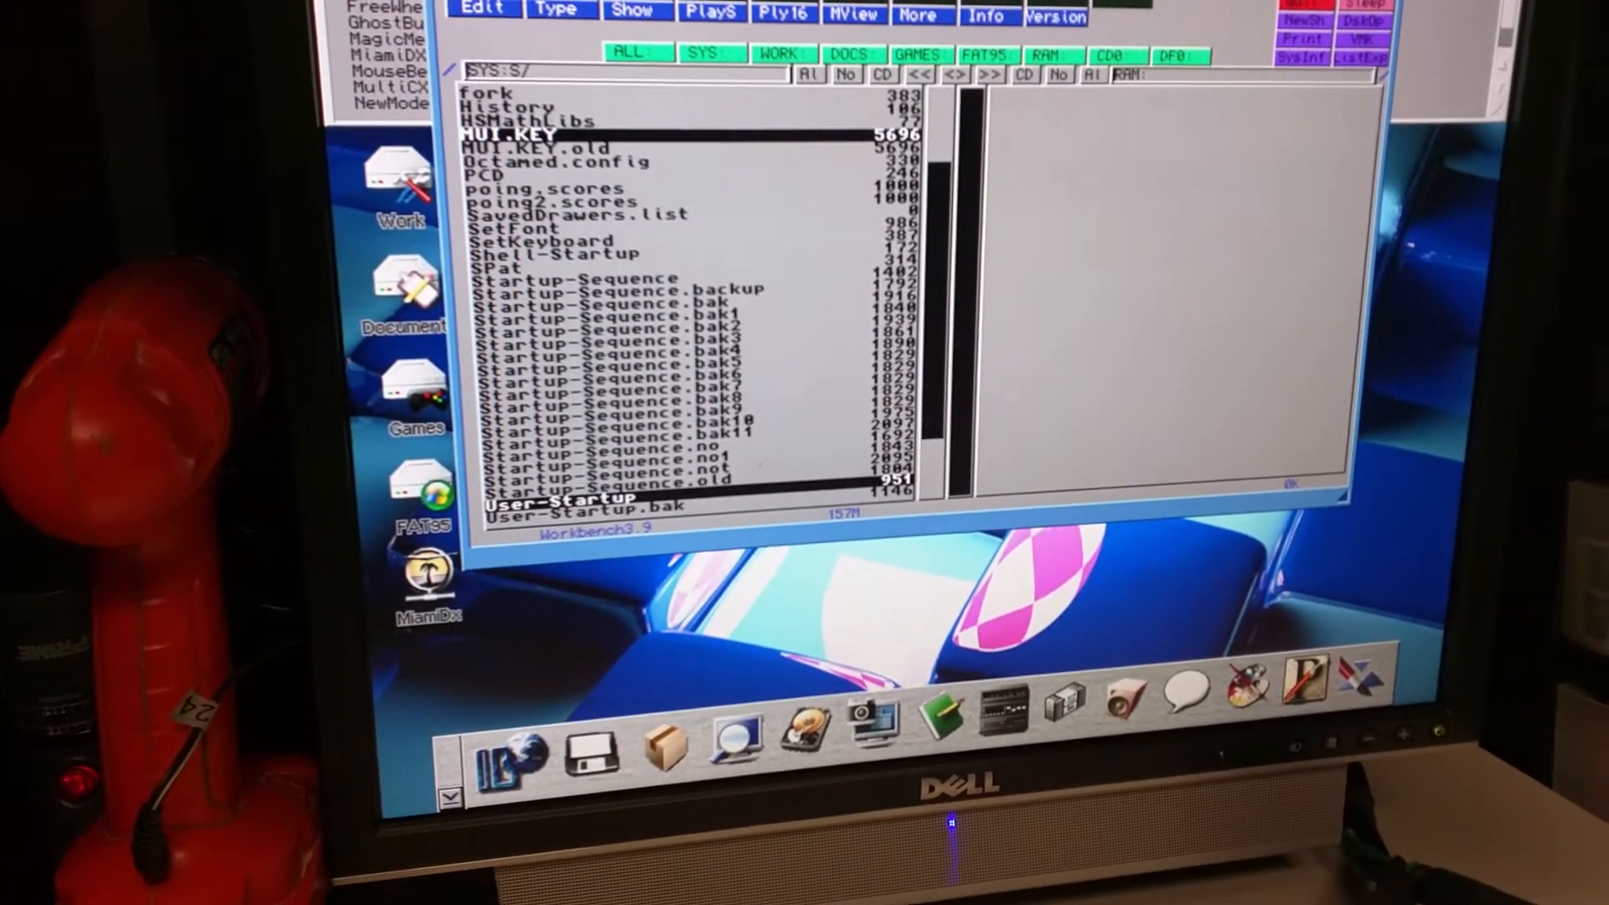
scroll(up, 3)
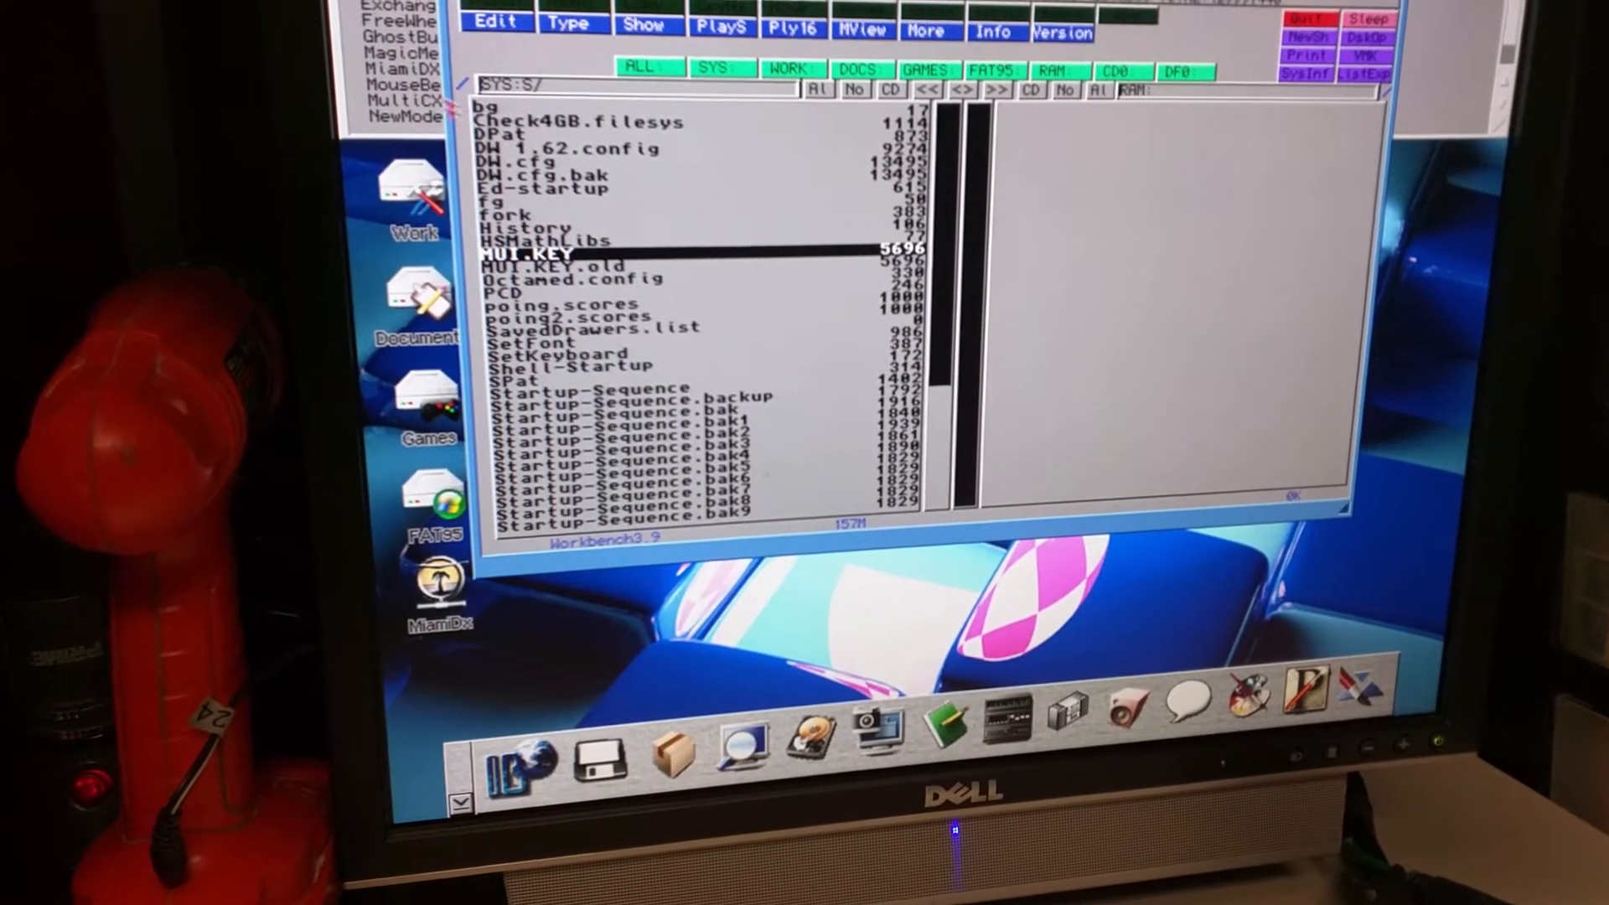